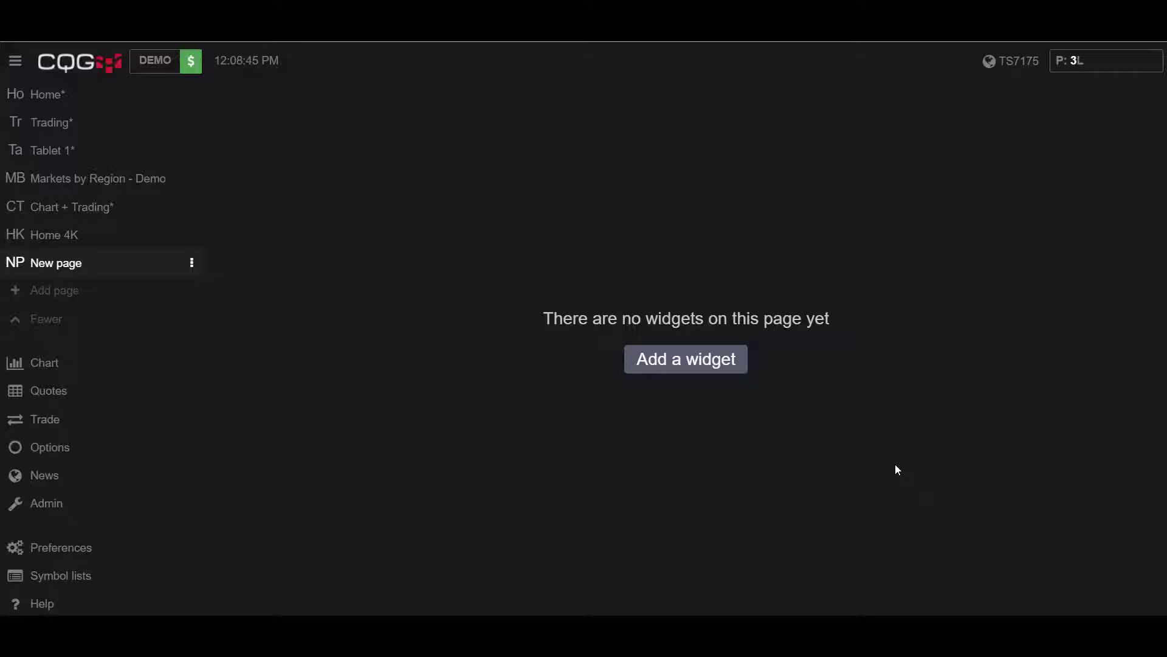
{"action": "mouse_move", "coordinate": [175, 277]}
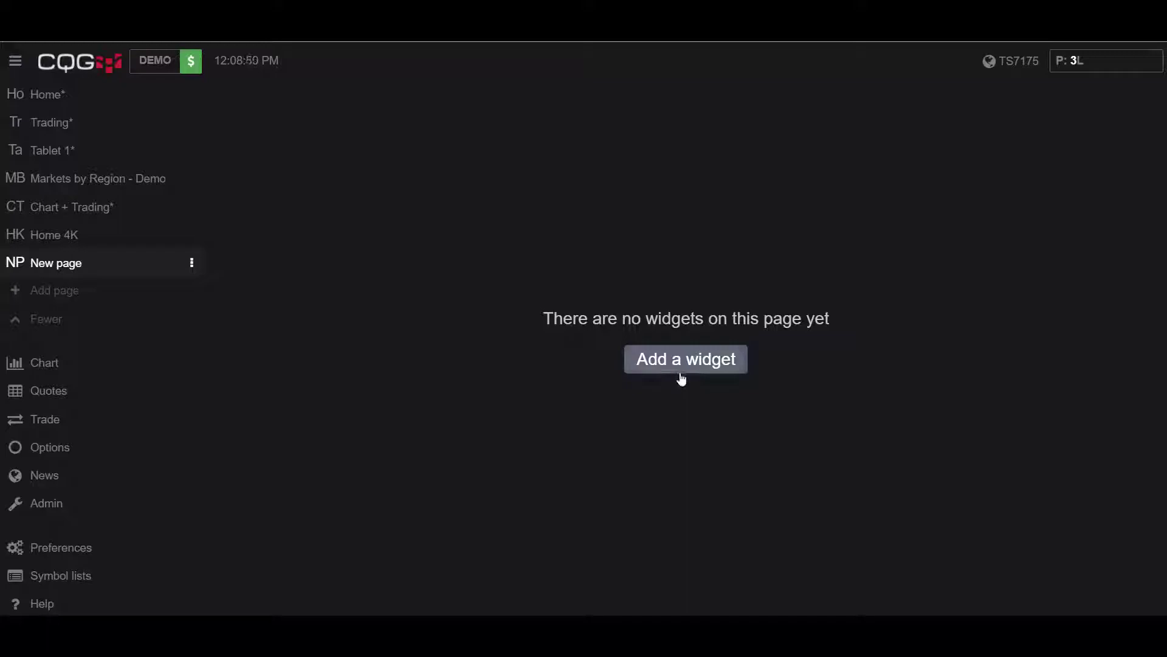
Step: Add an empty Quotes board to the new page without choosing a saved list
{"action": "left_click", "coordinate": [684, 358]}
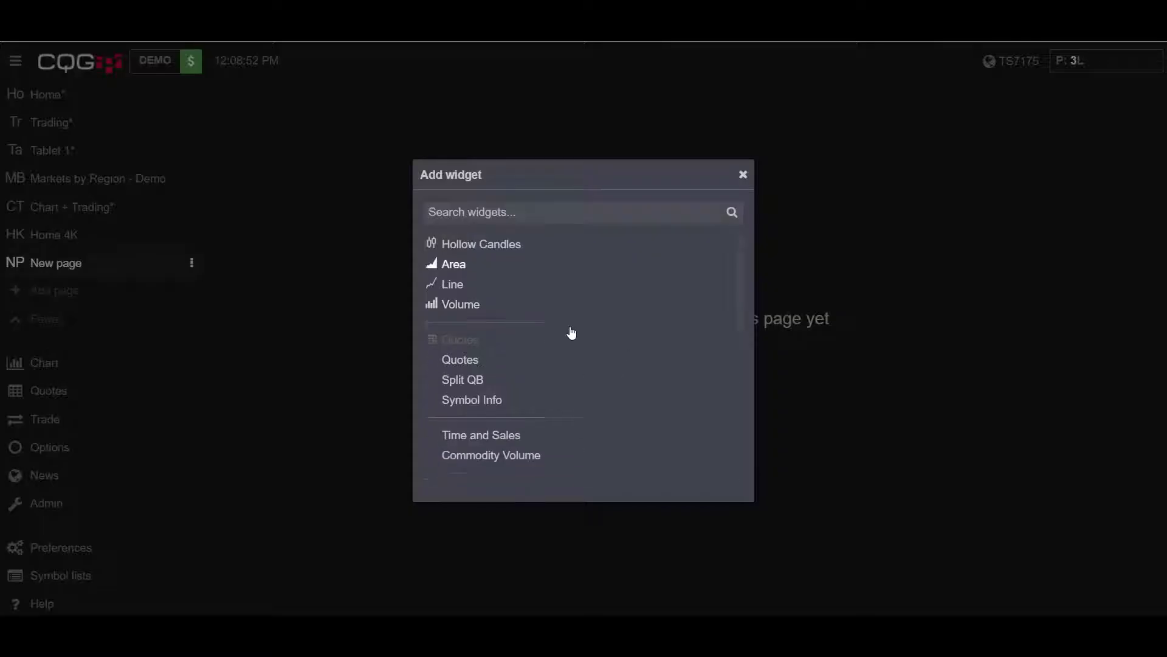
{"action": "left_click", "coordinate": [460, 360]}
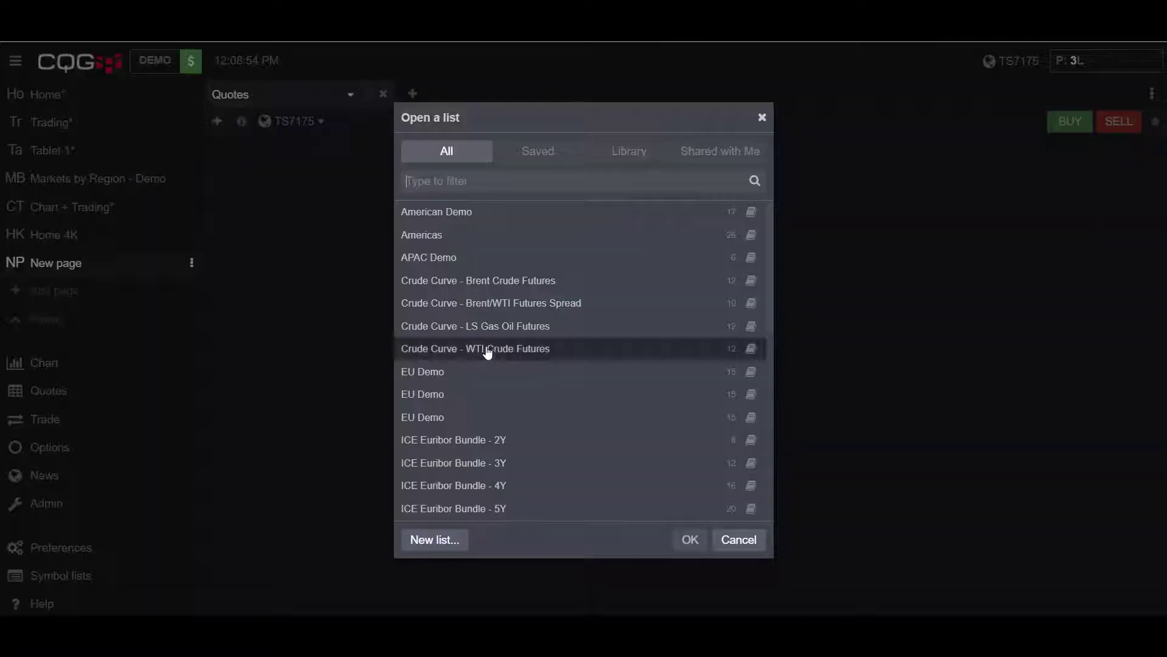
{"action": "left_click", "coordinate": [738, 539]}
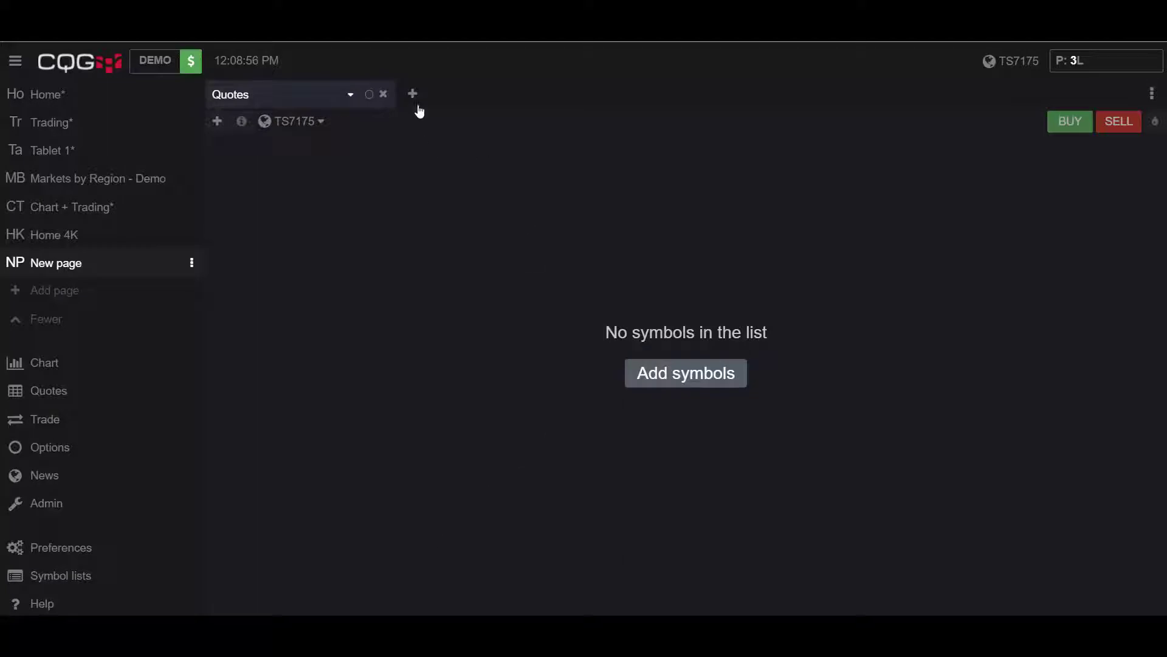
Step: Add the CLEJ8 HOT - Hybrid Order Ticket and Trade widgets via the + tab
{"action": "left_click", "coordinate": [412, 93]}
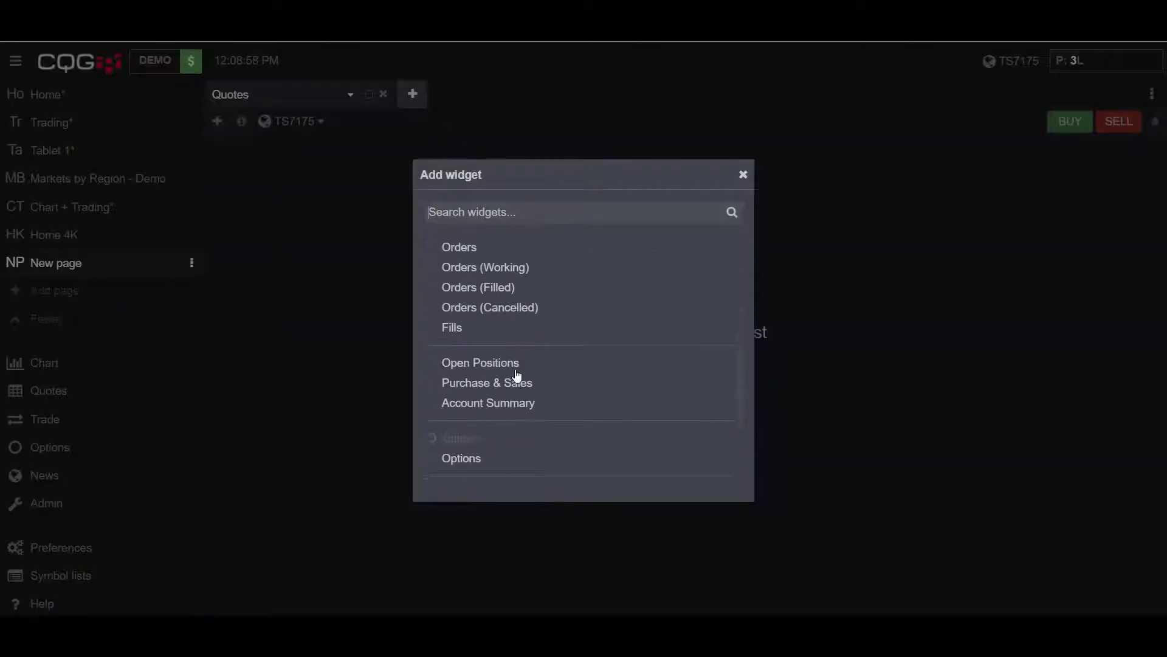
{"action": "scroll", "scroll_direction": "down", "scroll_amount": 3}
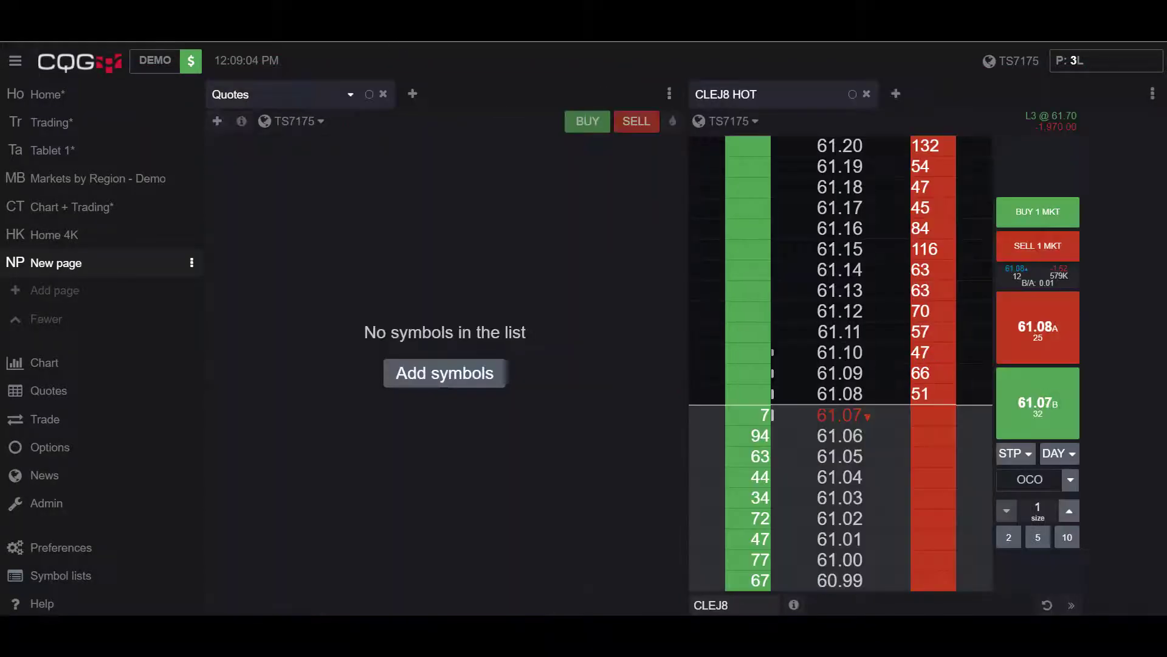
{"action": "left_click", "coordinate": [412, 93]}
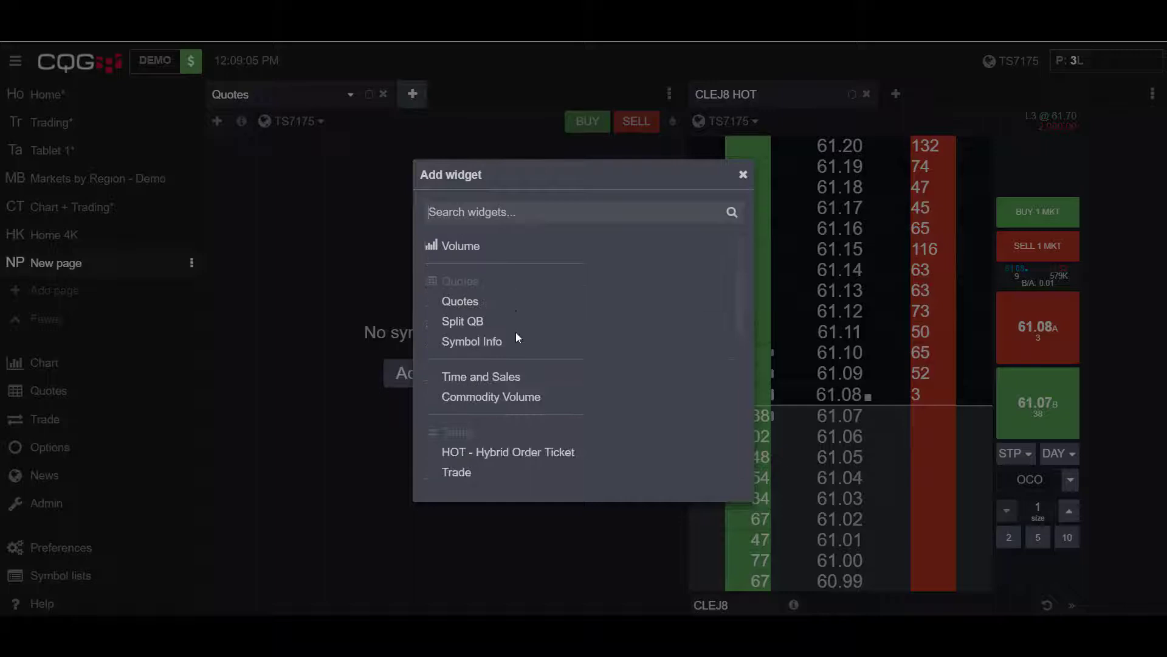
{"action": "left_click", "coordinate": [456, 472]}
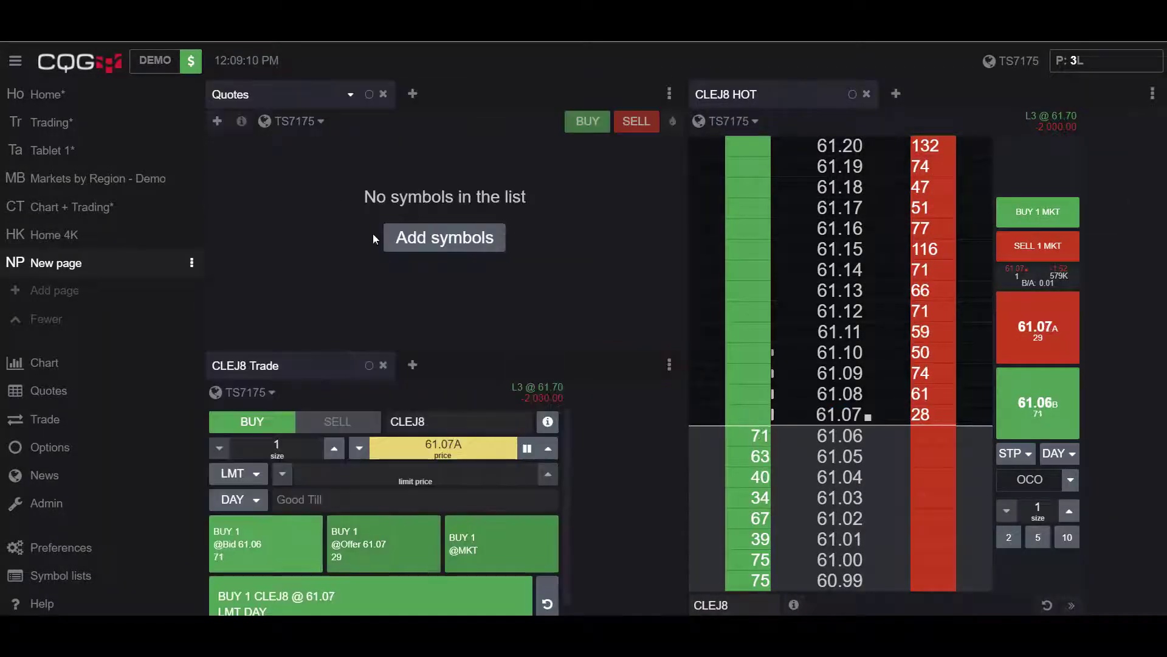
Step: Add symbols EU6, JY6 and EP to the quote board
{"action": "left_click", "coordinate": [444, 238]}
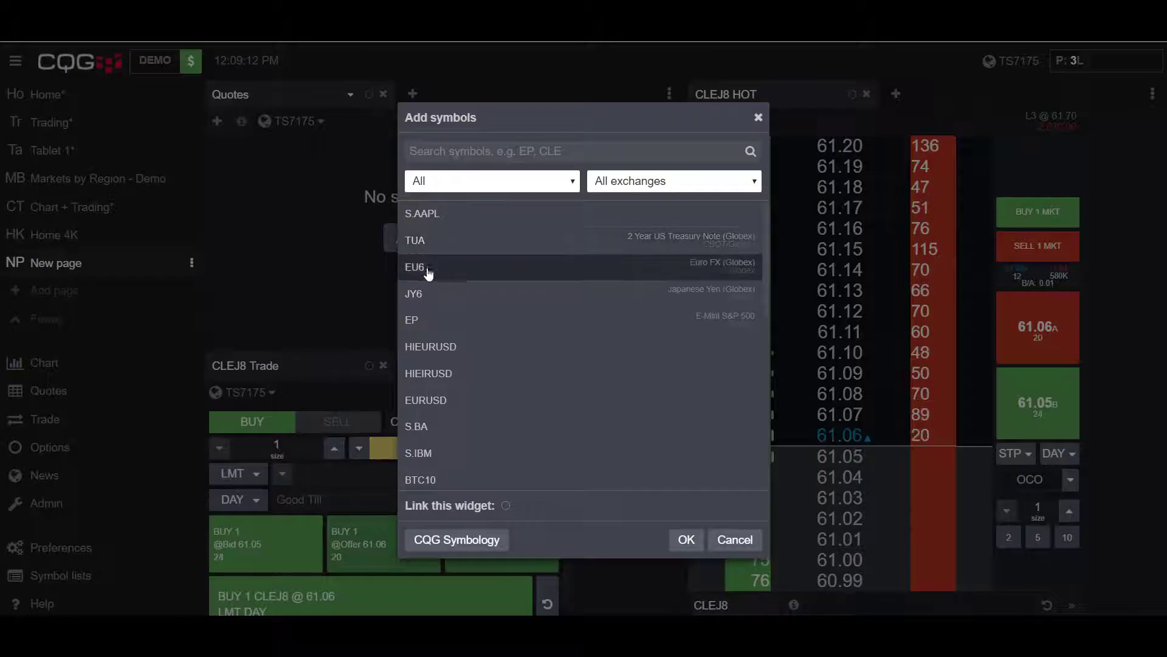
{"action": "mouse_move", "coordinate": [468, 270]}
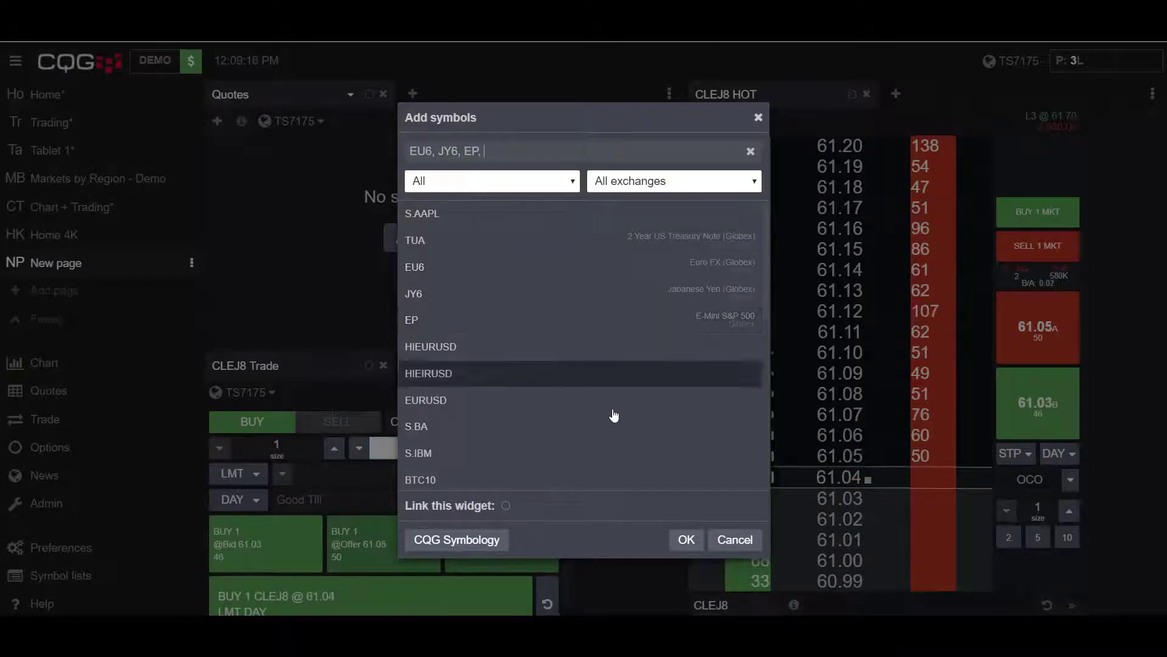
{"action": "left_click", "coordinate": [685, 539]}
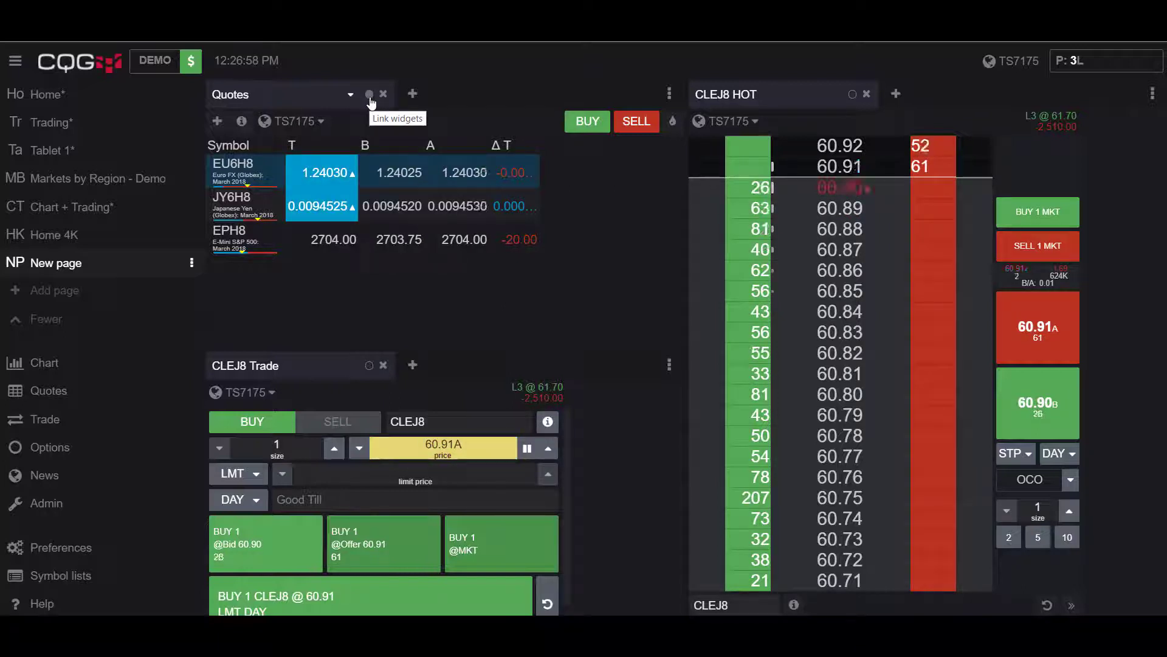
Step: Assign the quote board to the Blue link group
{"action": "left_click", "coordinate": [370, 95]}
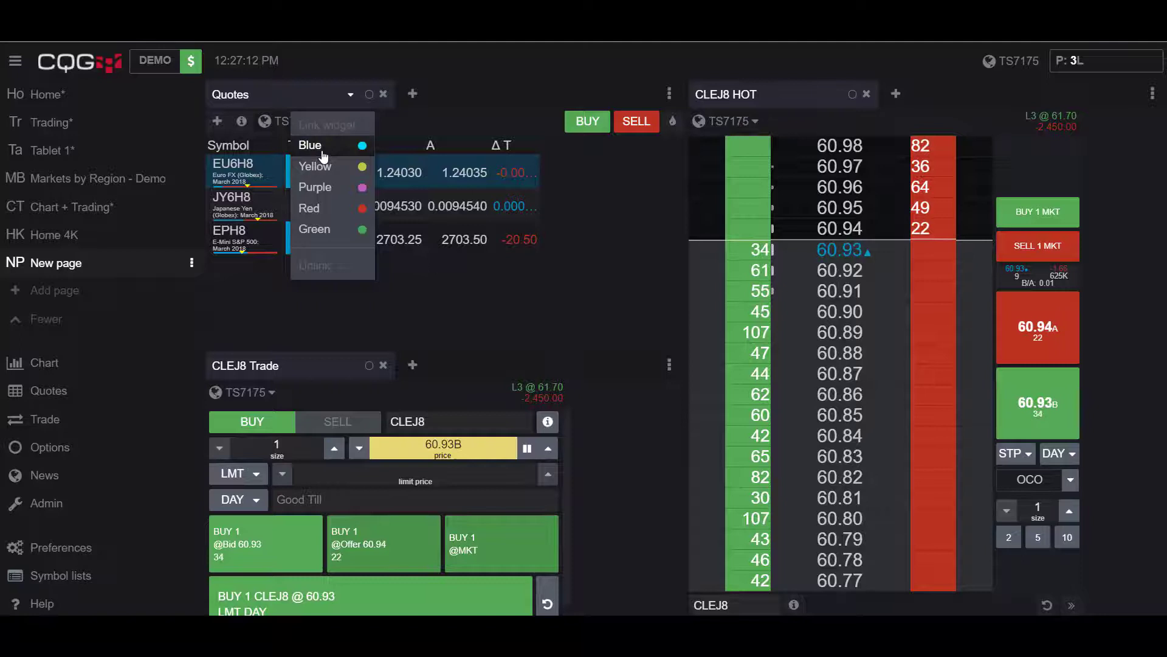
{"action": "left_click", "coordinate": [309, 145]}
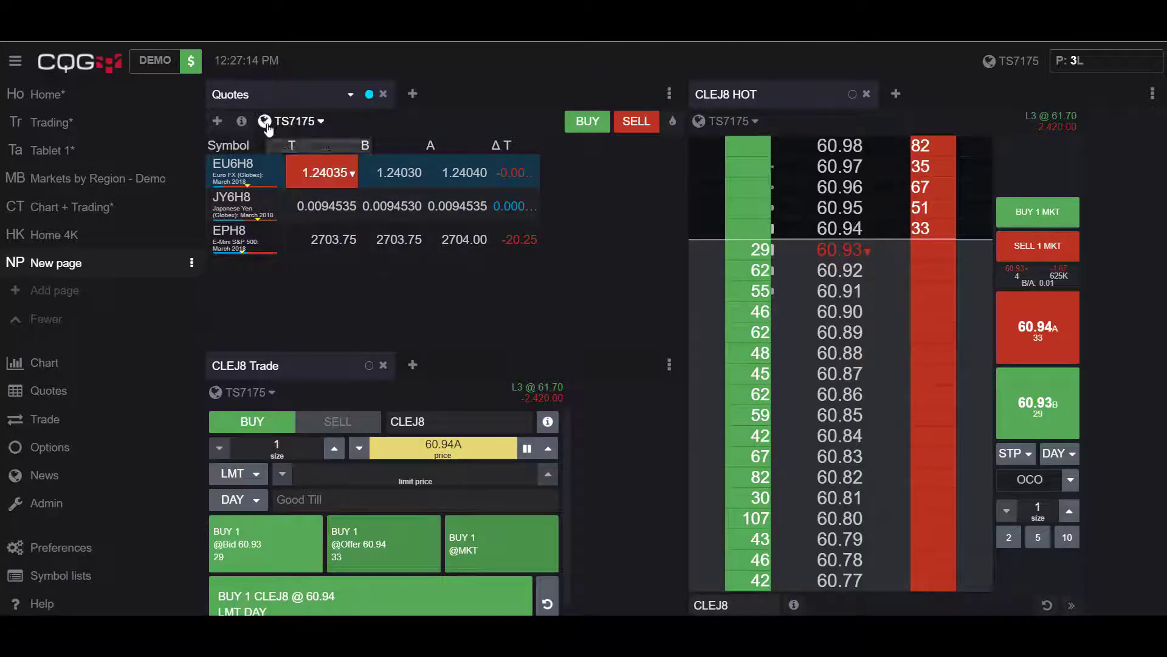
{"action": "mouse_move", "coordinate": [853, 96]}
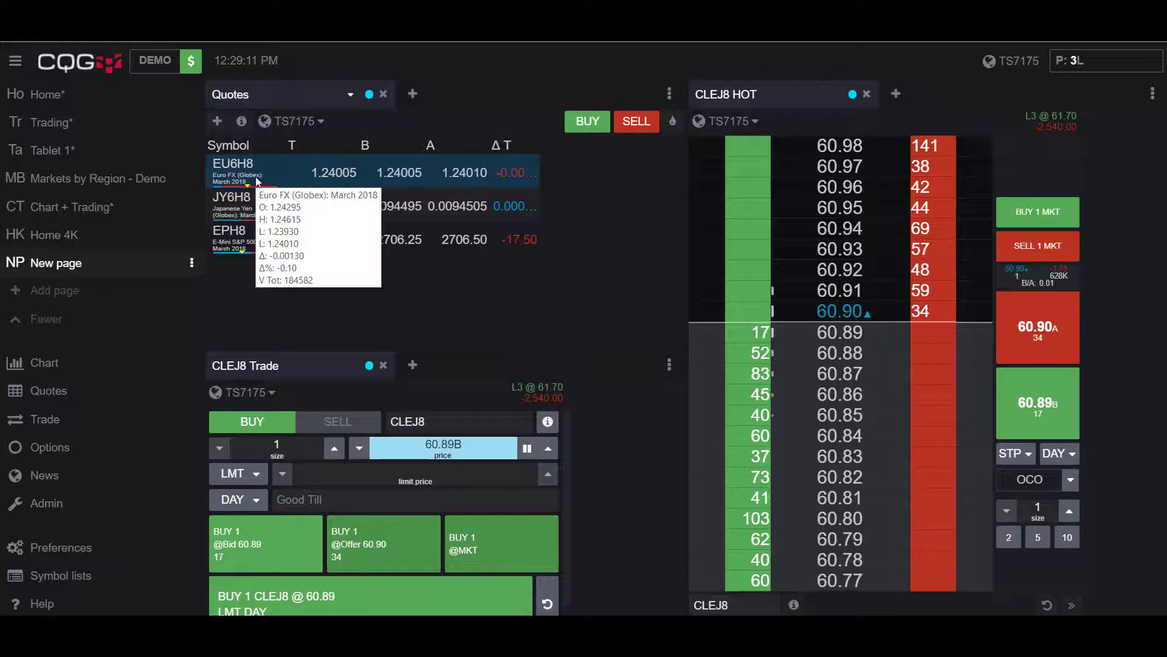
Step: Select EU6H8, then JY6H8, then EPH8 on the board to switch the linked tickets
{"action": "left_click", "coordinate": [231, 172]}
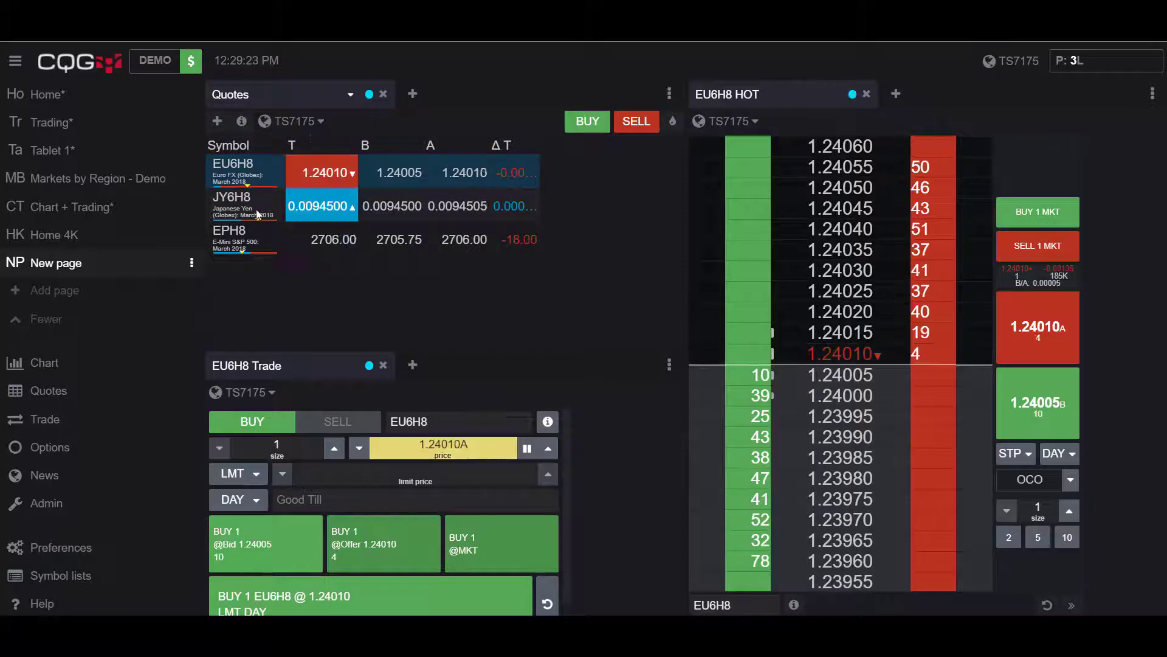
{"action": "left_click", "coordinate": [231, 206]}
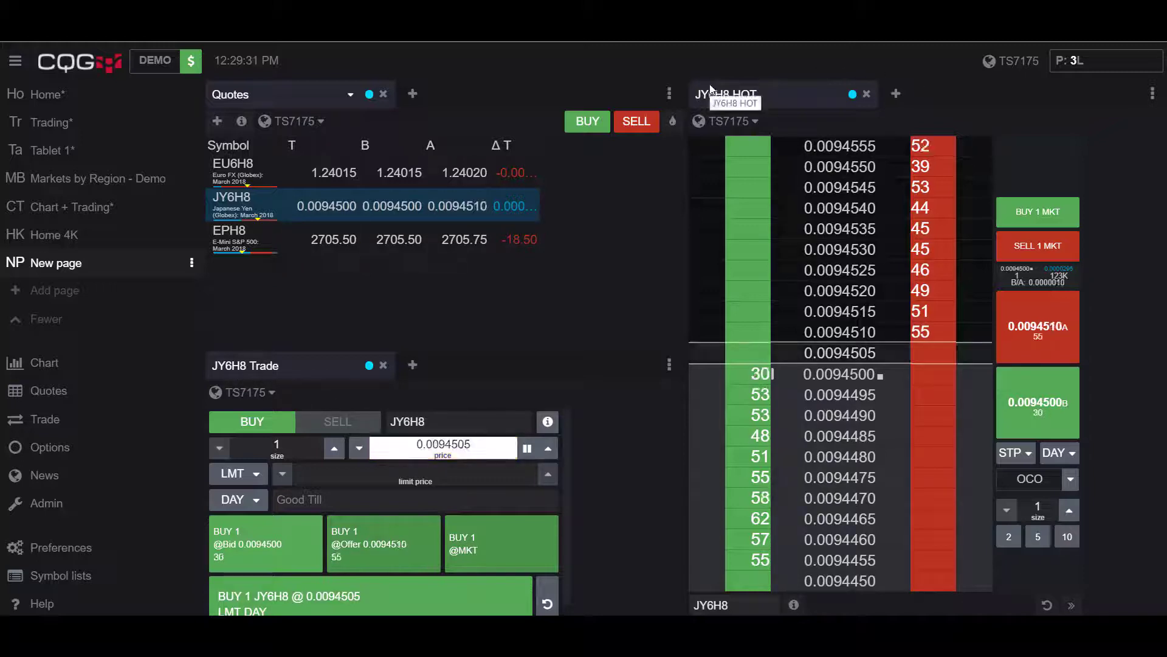
{"action": "left_click", "coordinate": [230, 235]}
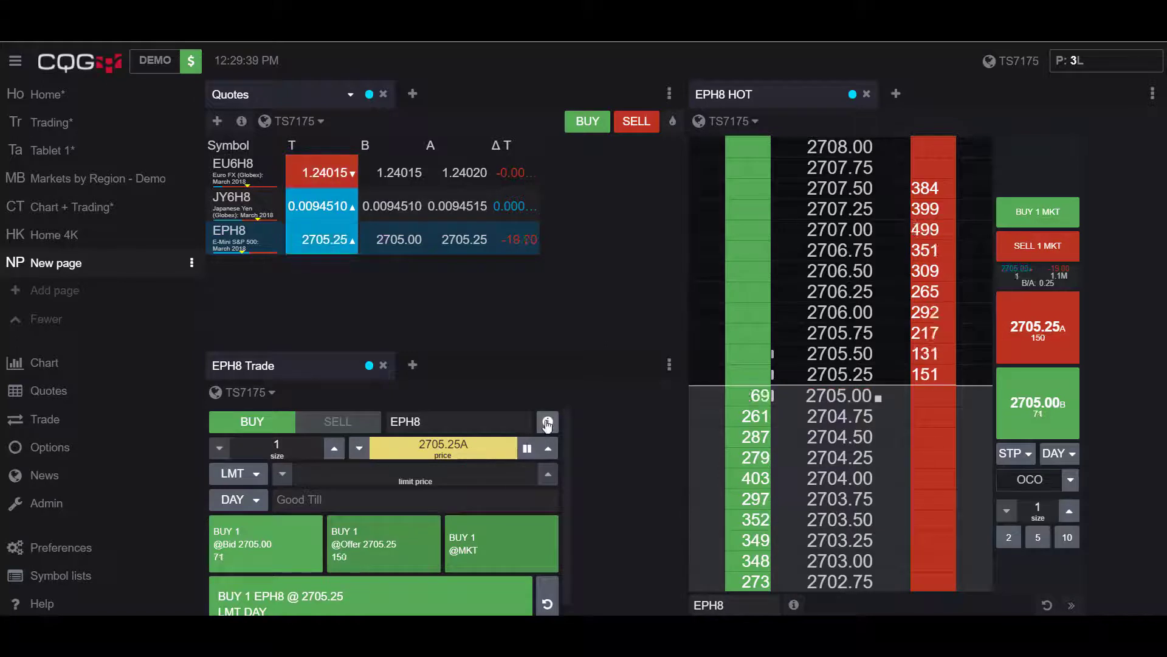
{"action": "mouse_move", "coordinate": [547, 423]}
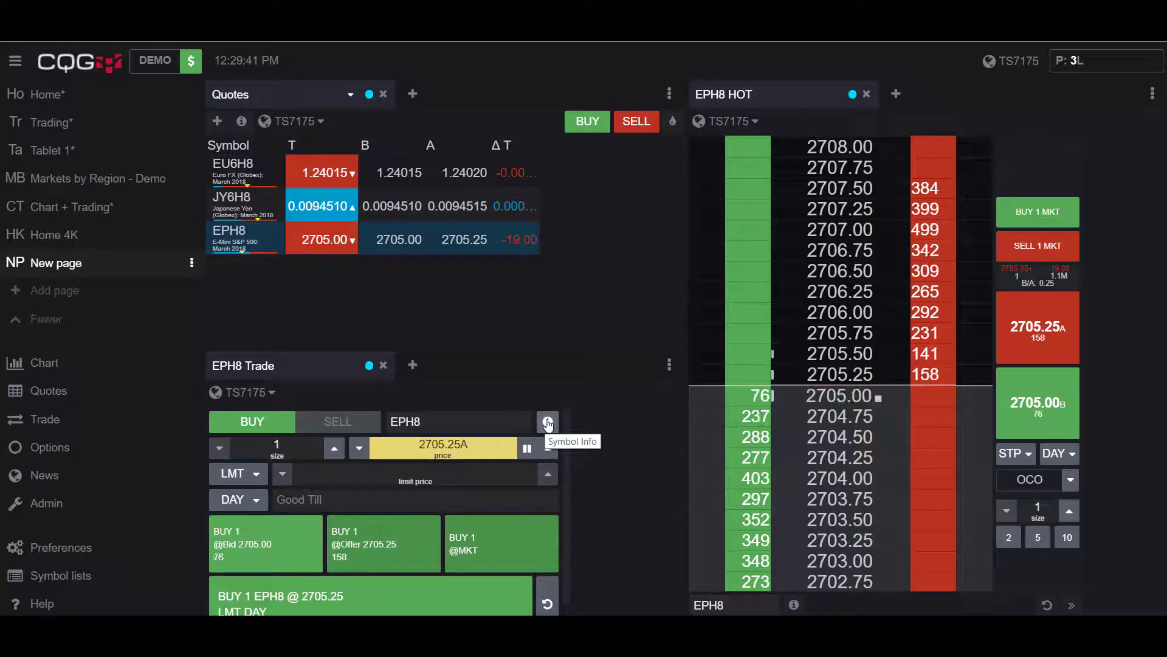